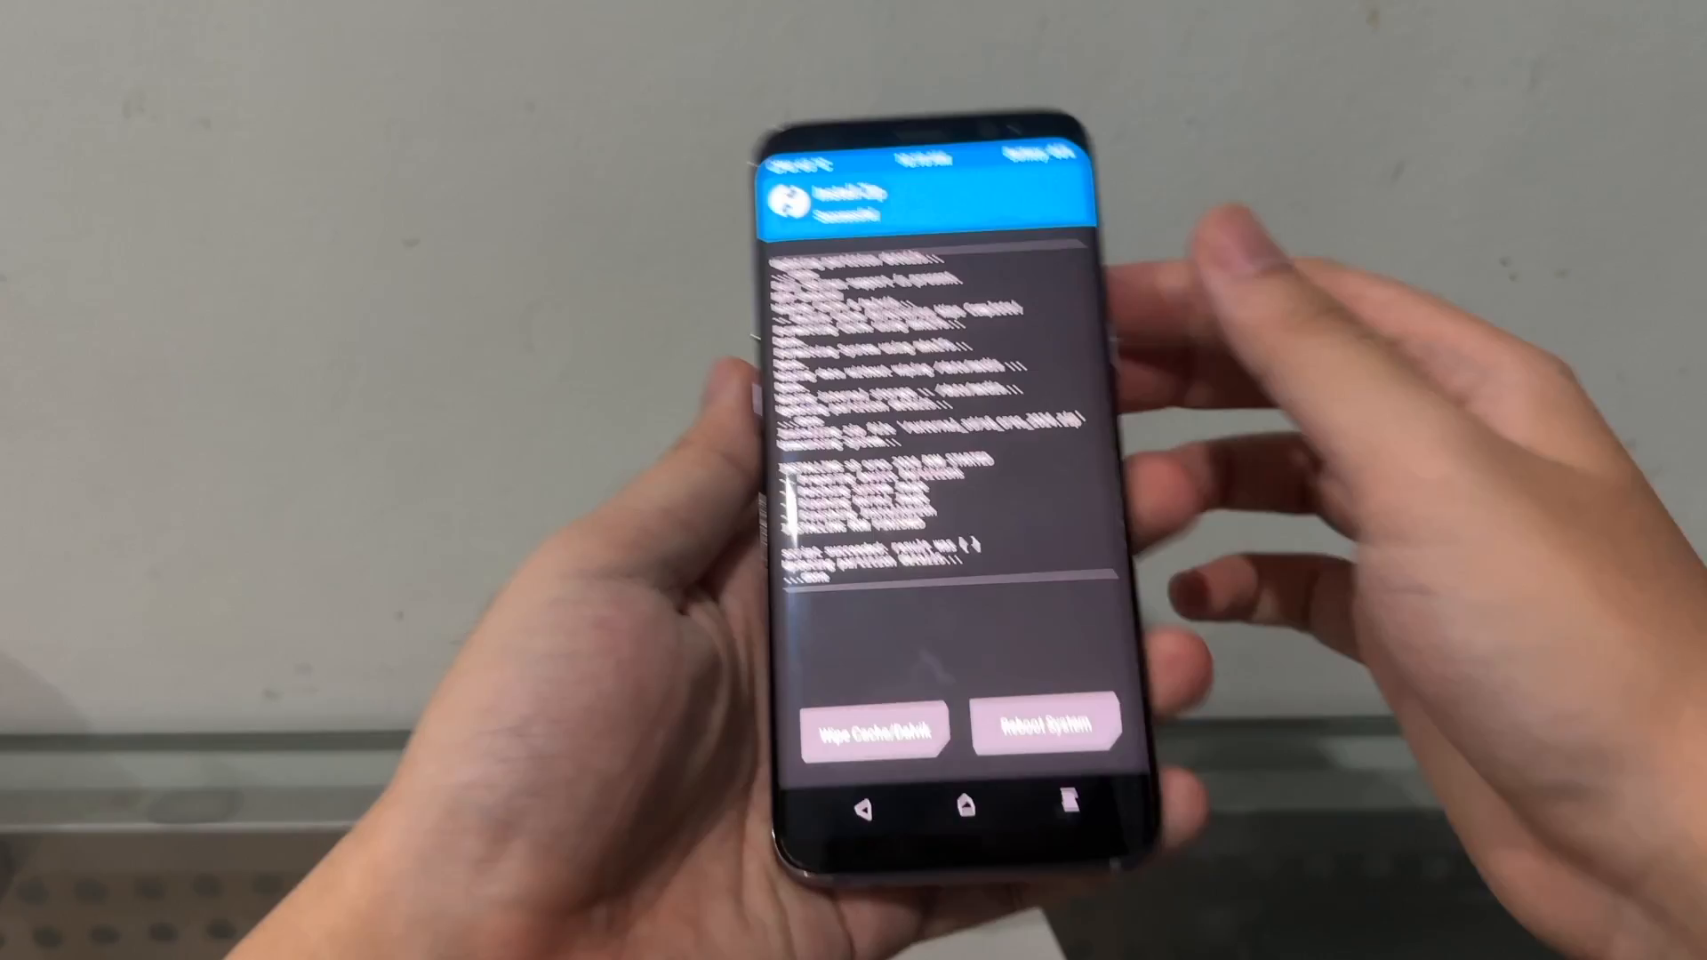
# Request a cache and Dalvik wipe from the install-complete screen
pyautogui.click(878, 727)
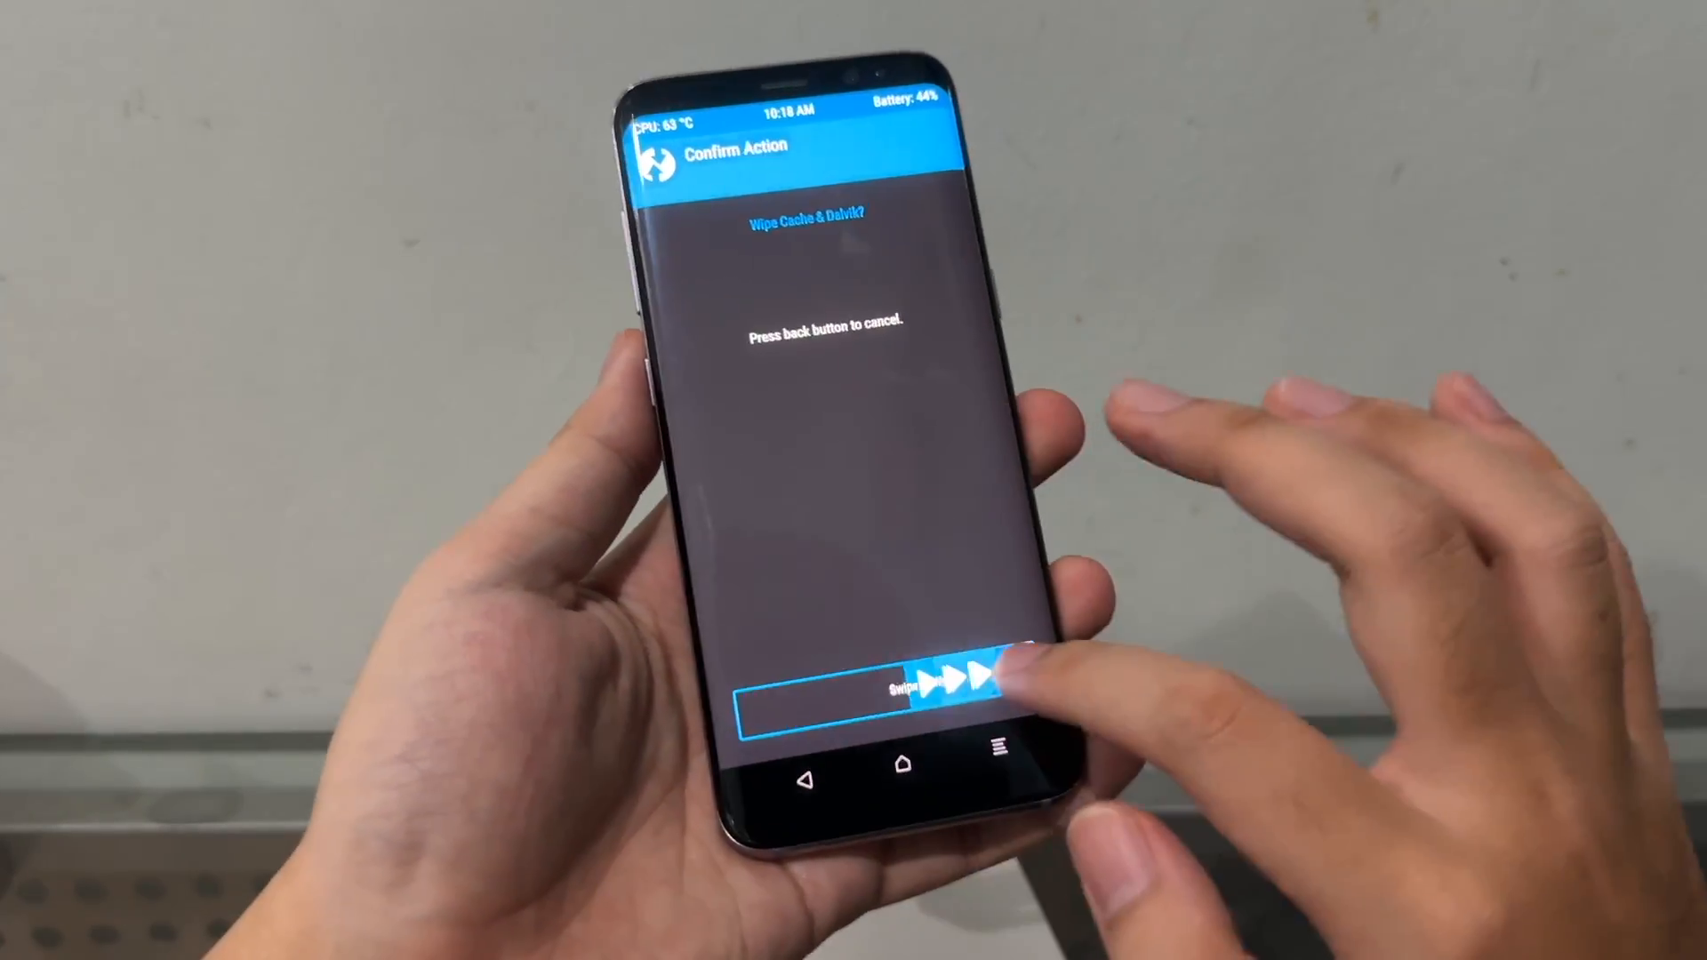